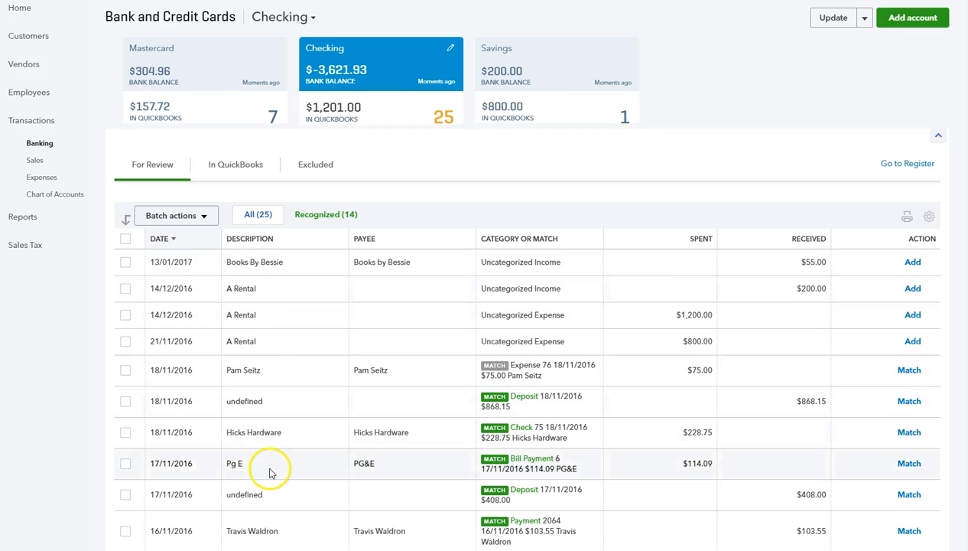
mouse_move(272, 477)
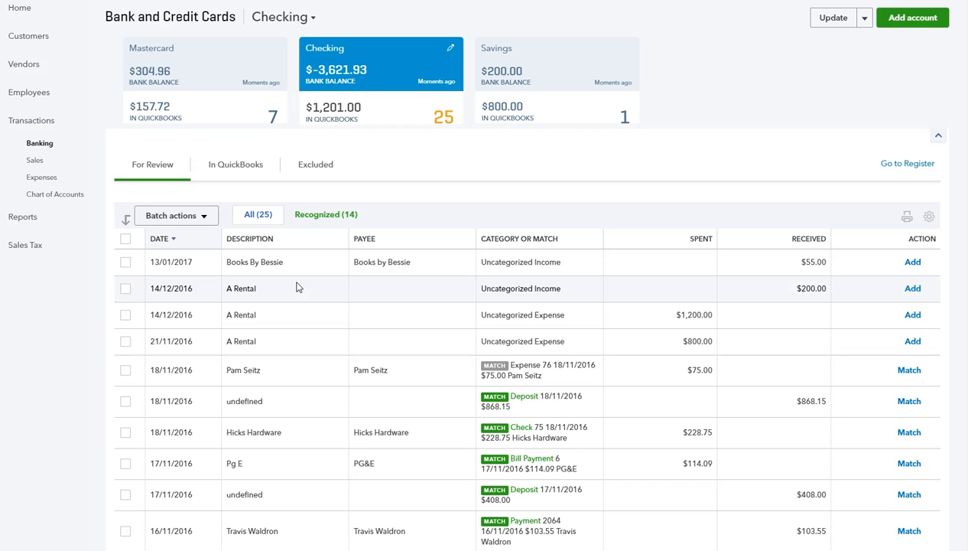
mouse_move(350, 342)
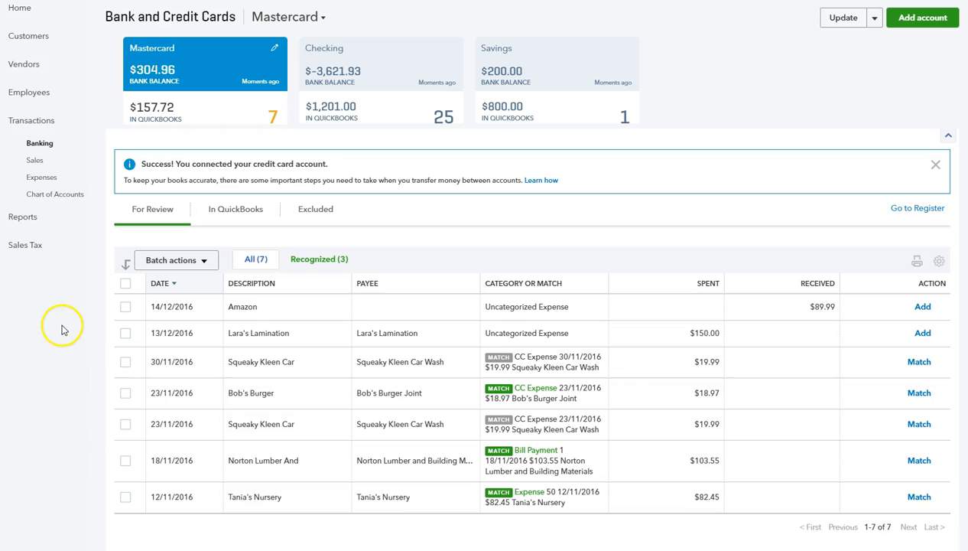
mouse_move(94, 355)
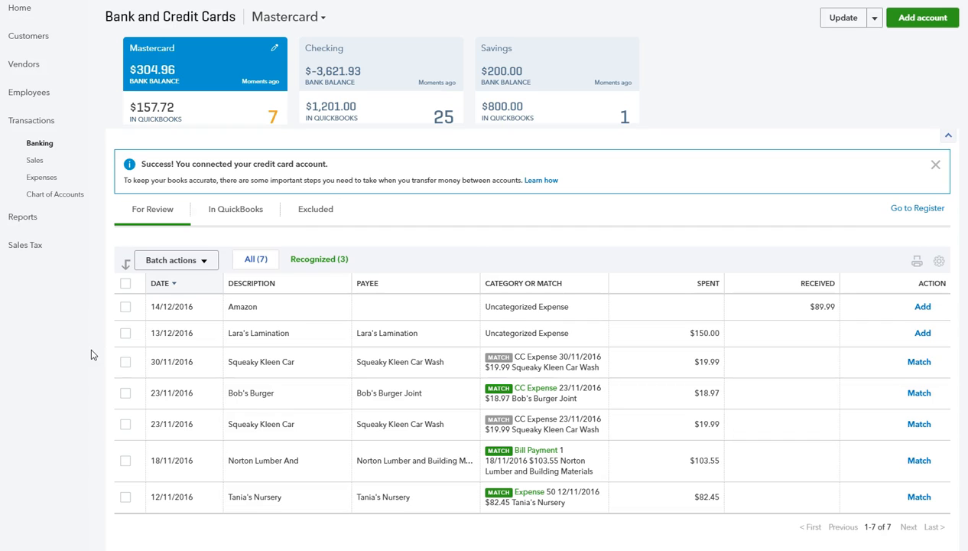
mouse_move(677, 307)
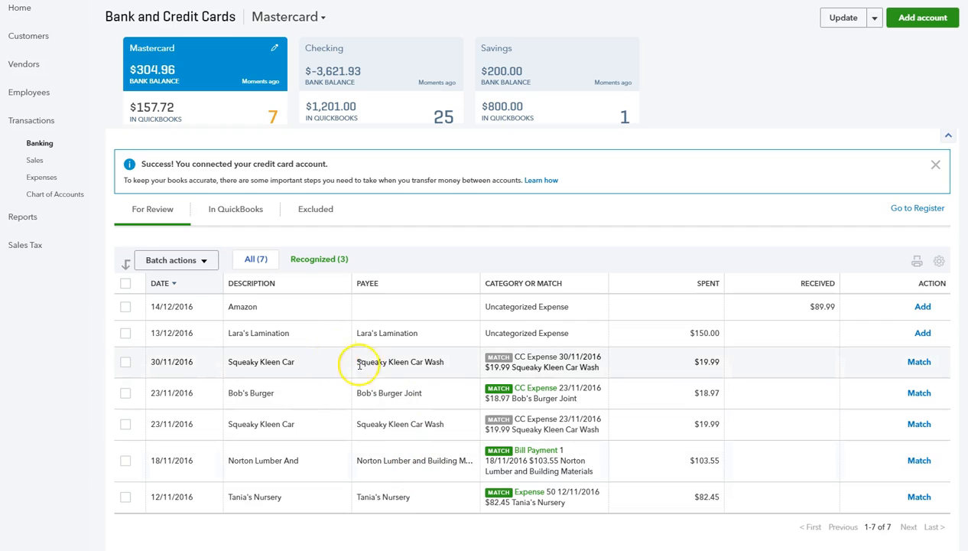
mouse_move(272, 334)
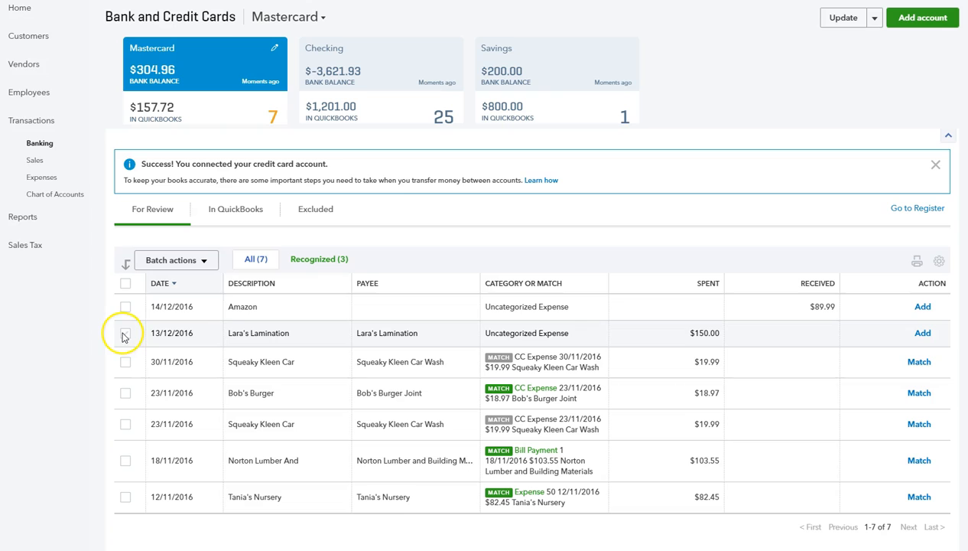
click(124, 333)
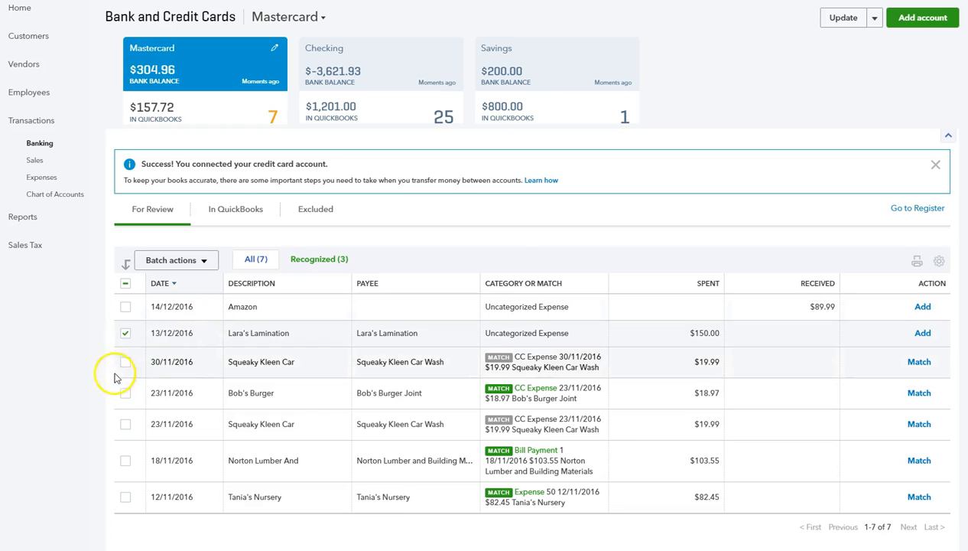
click(124, 333)
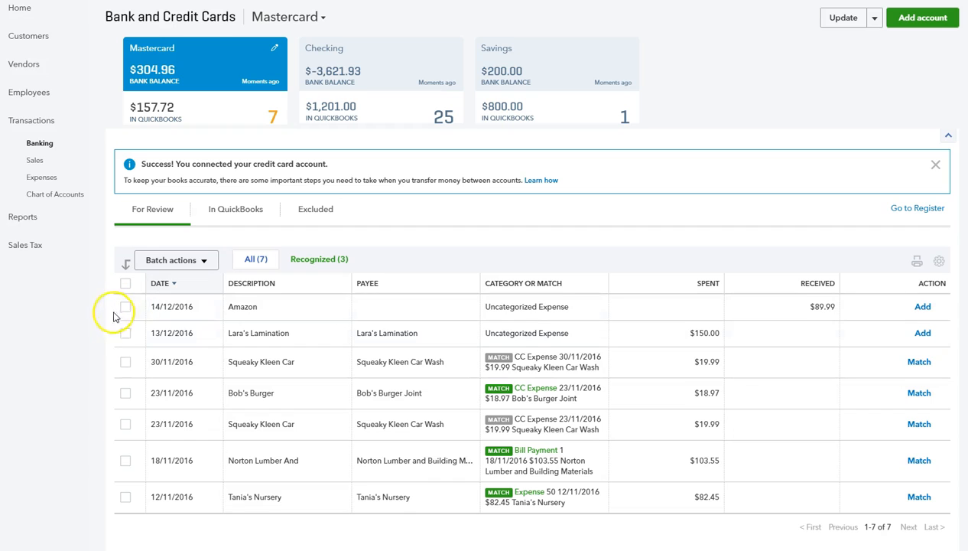
mouse_move(334, 337)
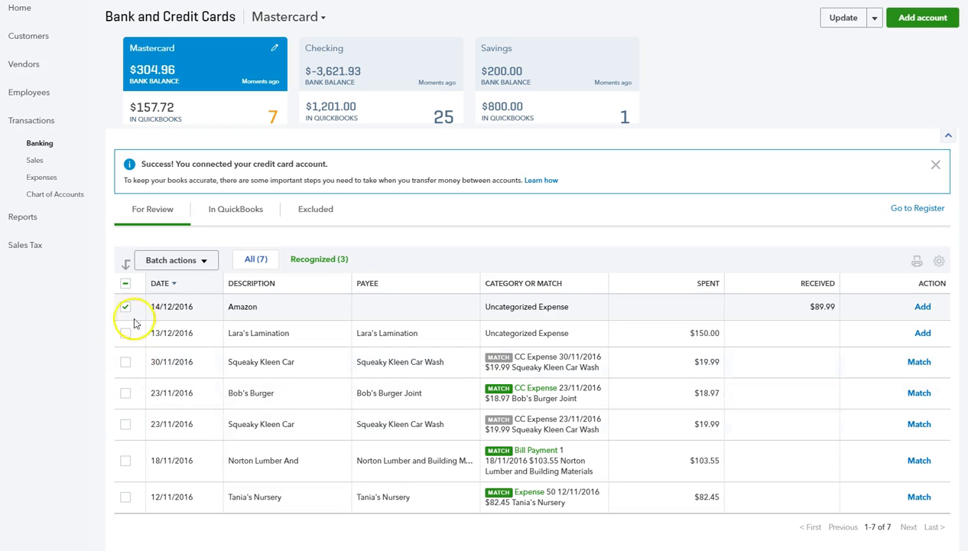
click(125, 306)
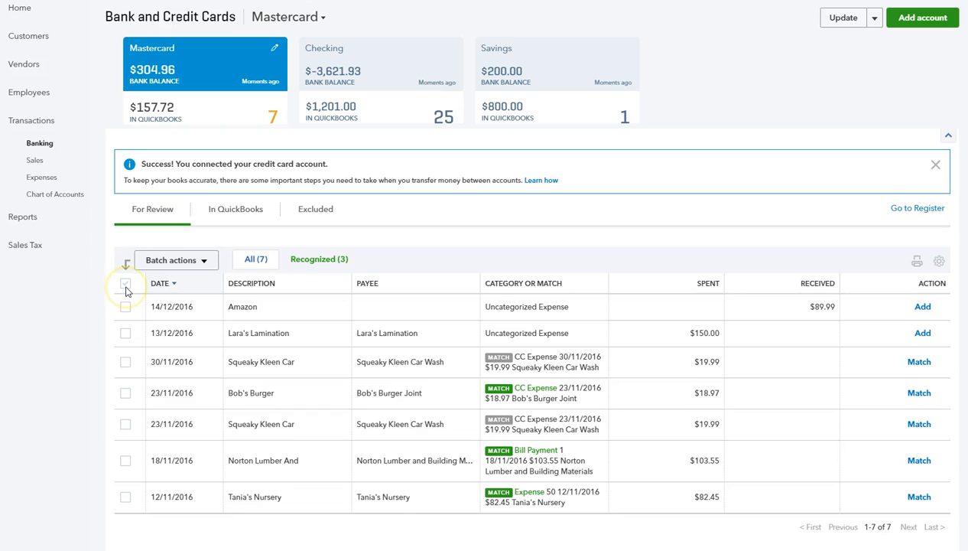
- Select all seven Mastercard transactions and exclude them via Batch actions
click(124, 283)
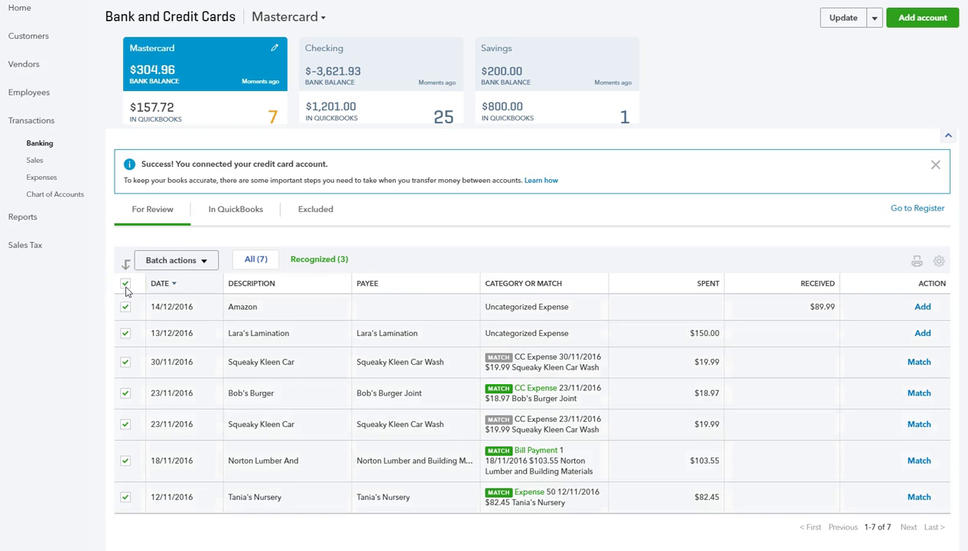
click(202, 260)
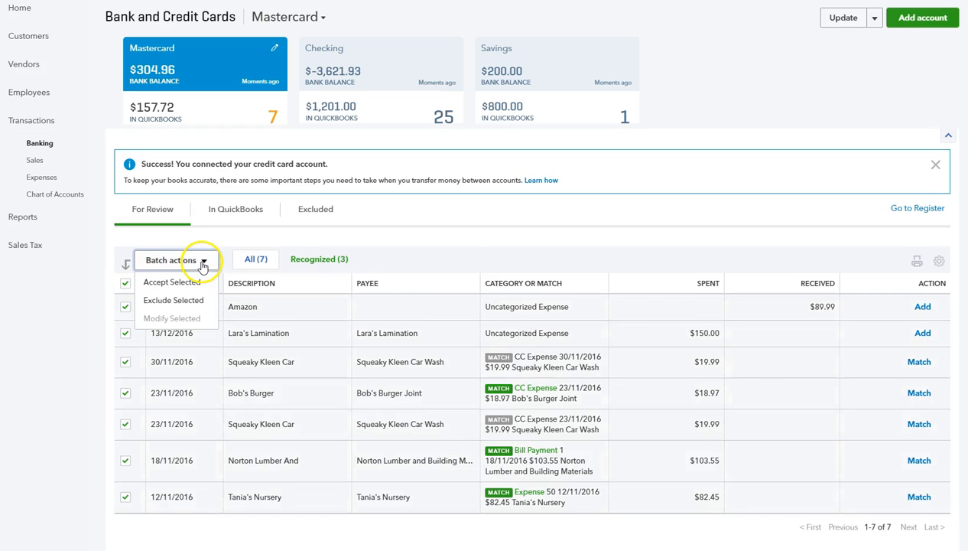
mouse_move(172, 300)
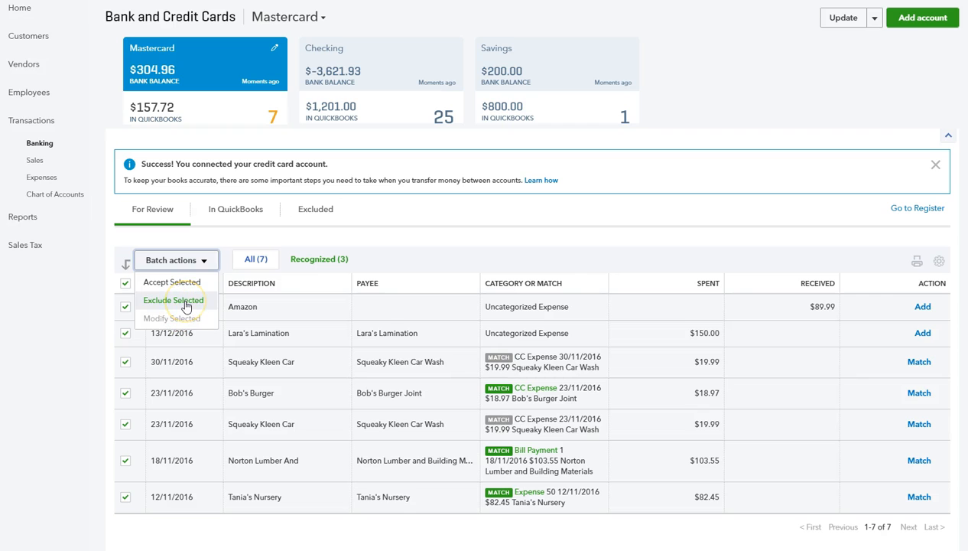
click(173, 300)
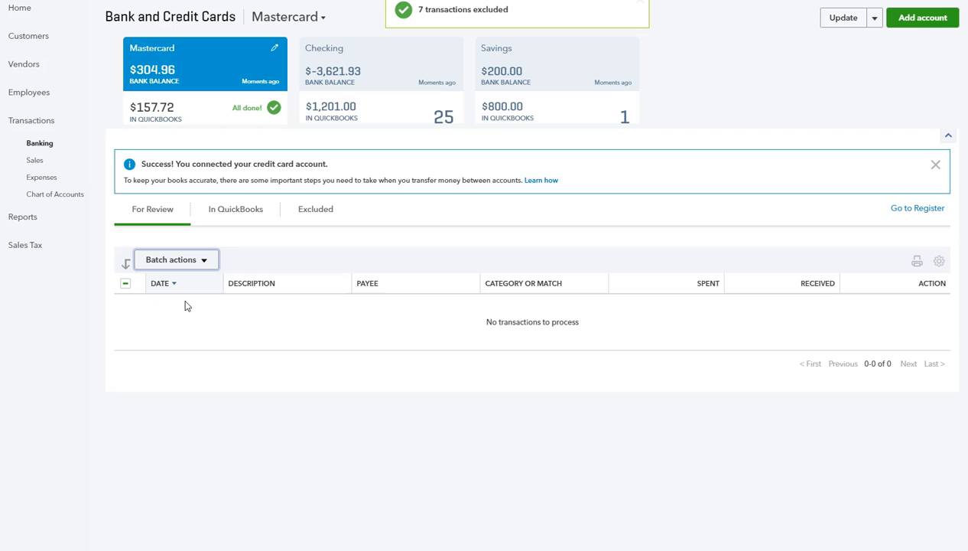
mouse_move(294, 222)
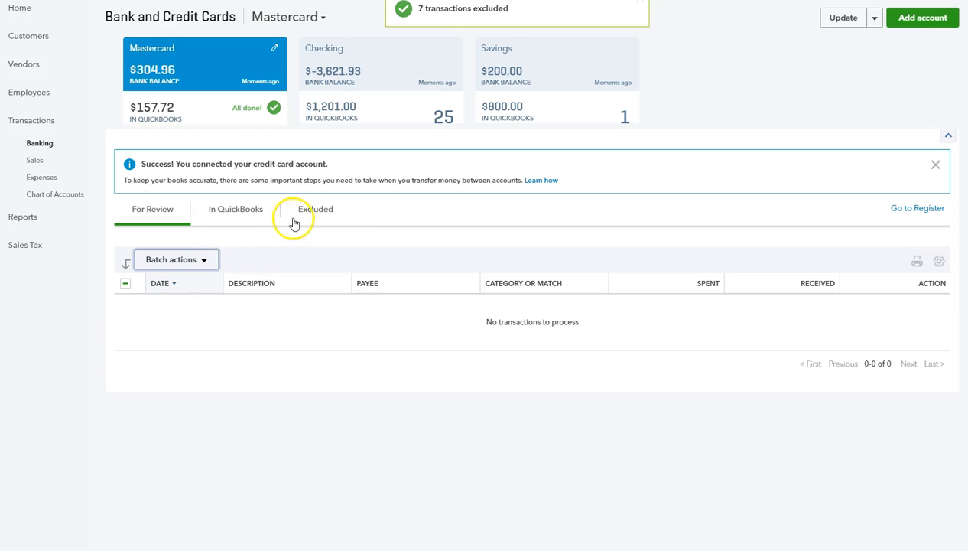
- In the Excluded list, select the Lara's Lamination transaction
click(315, 208)
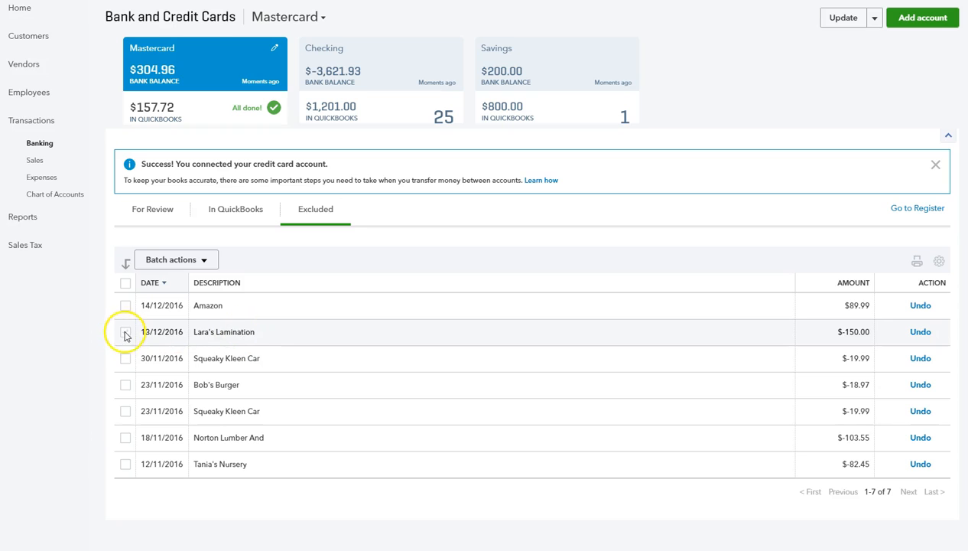
click(124, 332)
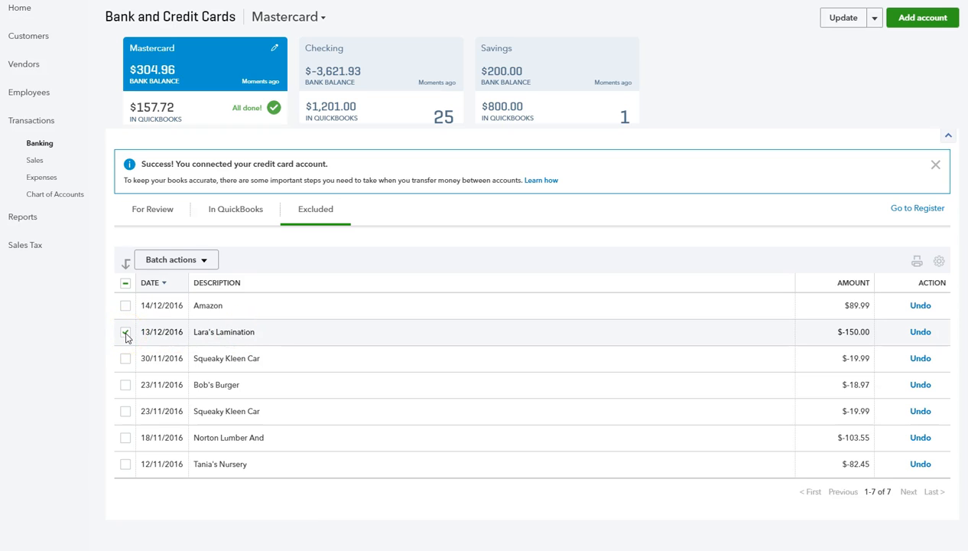
click(125, 332)
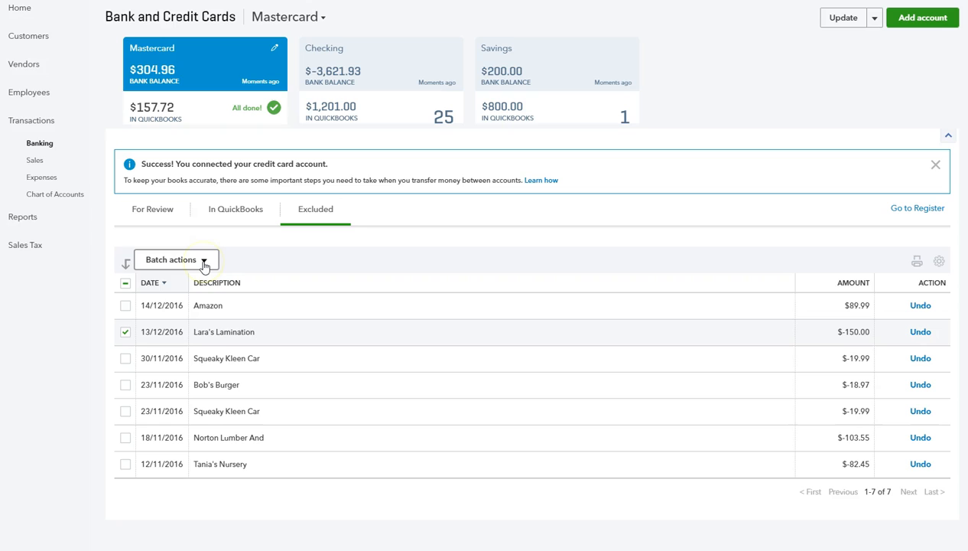
click(176, 260)
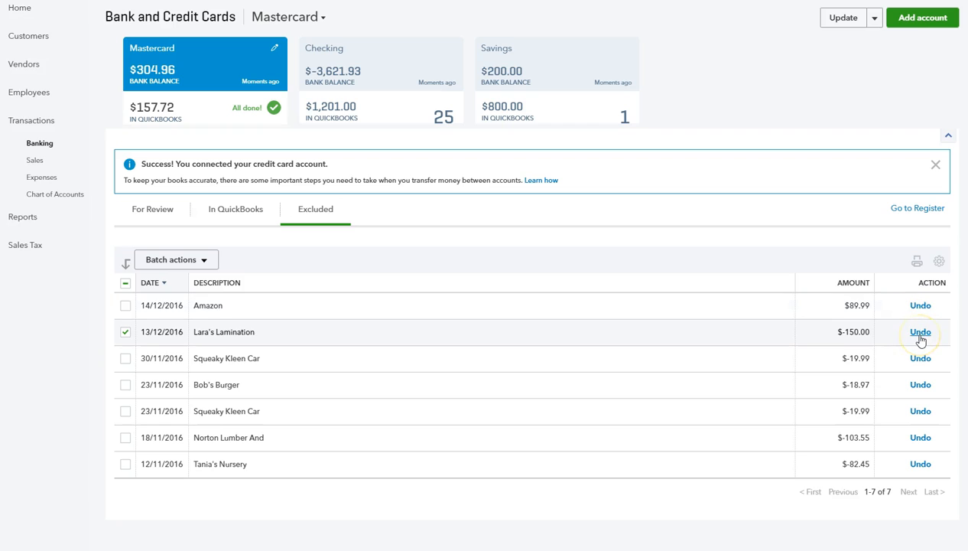
- Undo the exclusion on Lara's Lamination and return to the For Review list
click(920, 332)
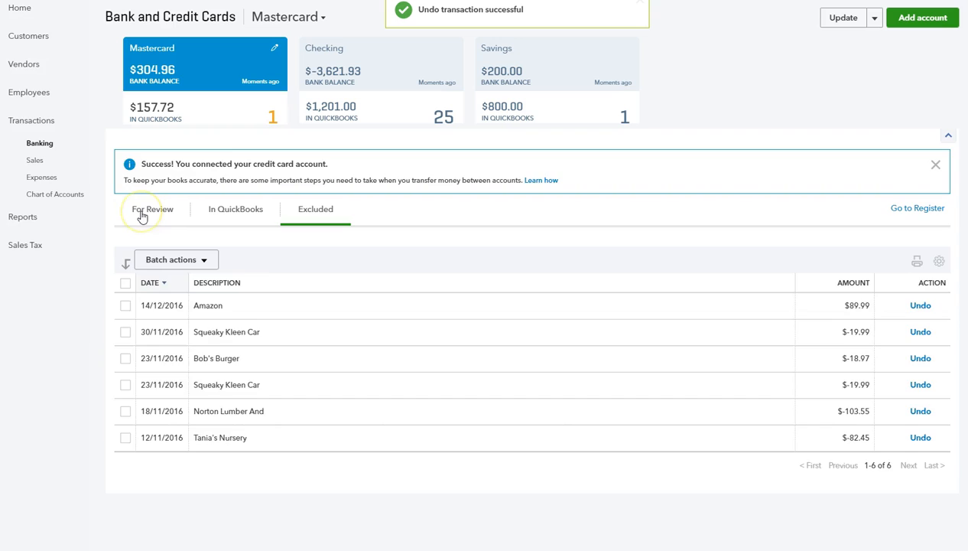
click(152, 209)
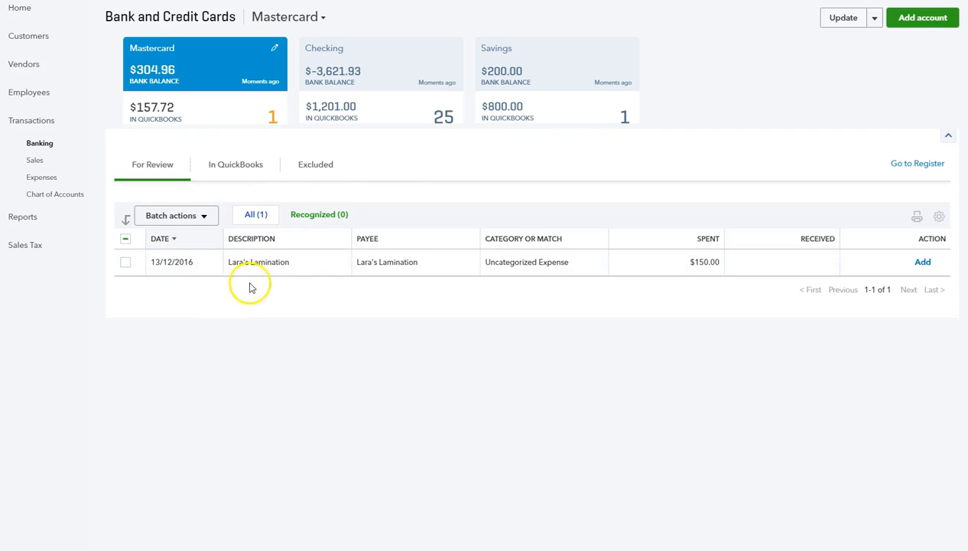